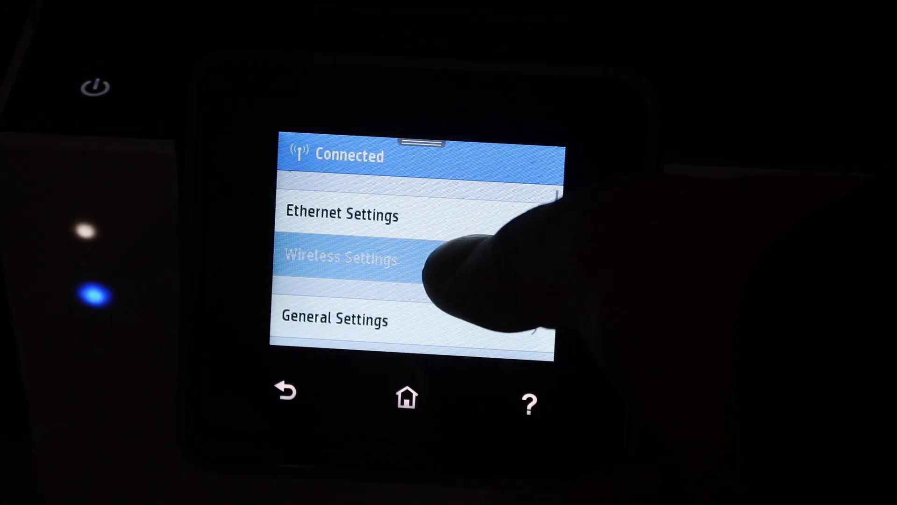
Start the Wireless Setup Wizard again from Wireless Settings and confirm setting up wireless anew.
{"action": "left_click", "coordinate": [343, 256]}
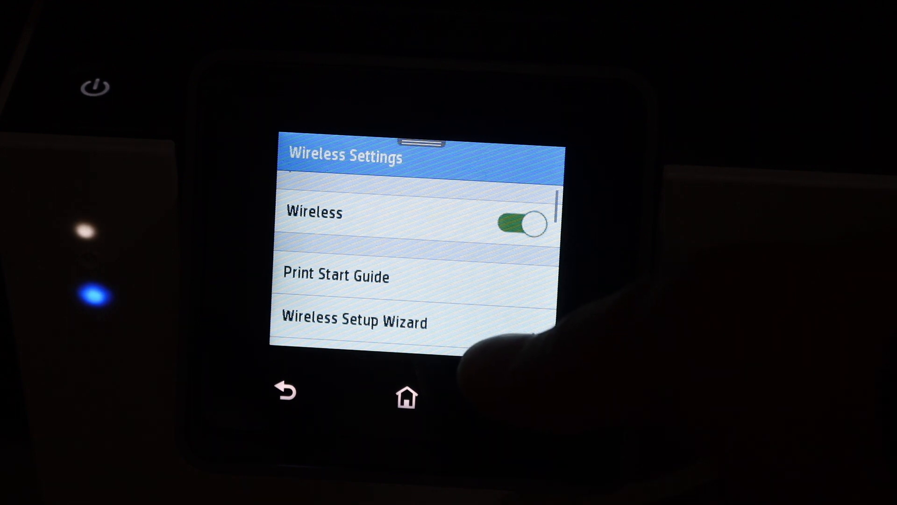
{"action": "left_click", "coordinate": [355, 321]}
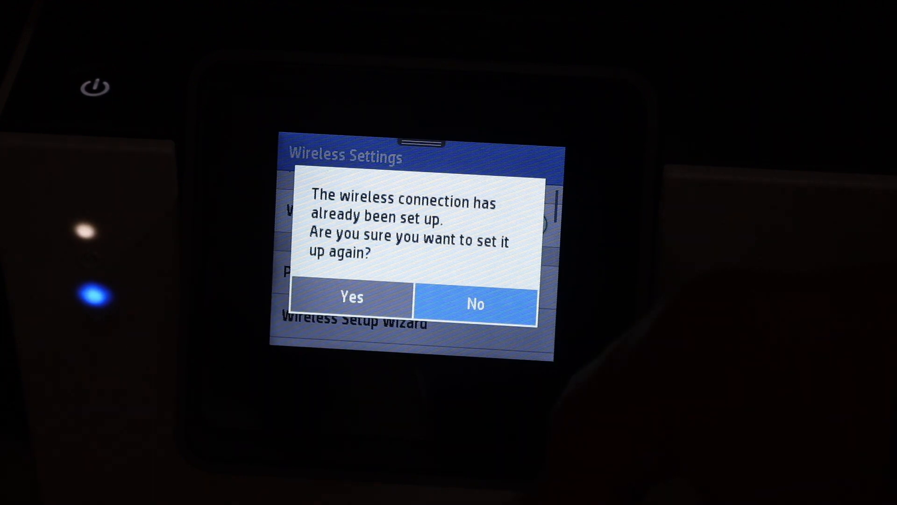
{"action": "left_click", "coordinate": [351, 299]}
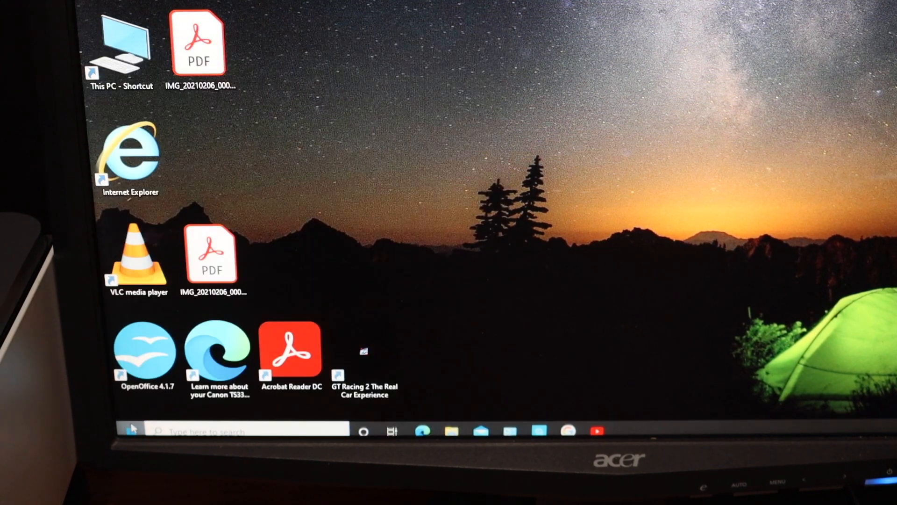
Launch Windows Settings from the Start menu.
{"action": "left_click", "coordinate": [131, 429]}
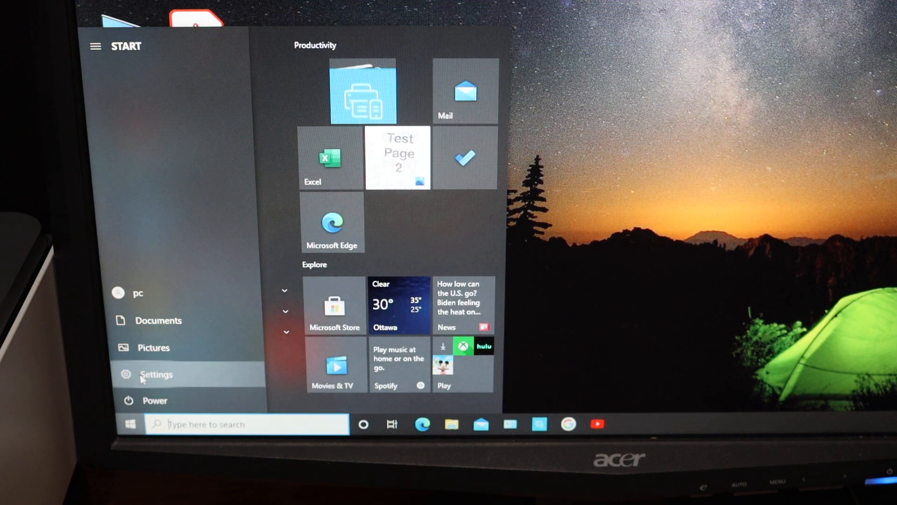
{"action": "left_click", "coordinate": [155, 374]}
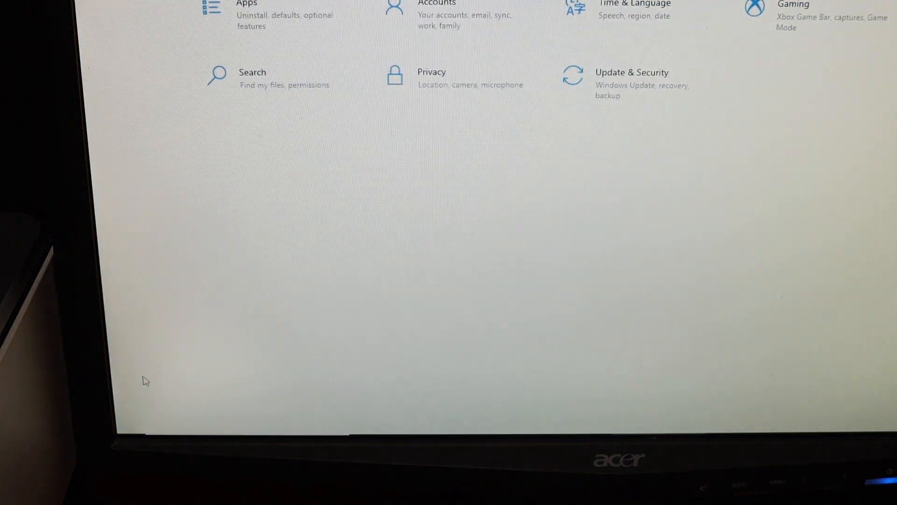
Add the discovered HP OfficeJet Pro 8020 under Devices > Printers & scanners and launch its HP Smart app.
{"action": "scroll", "scroll_direction": "up", "scroll_amount": 3}
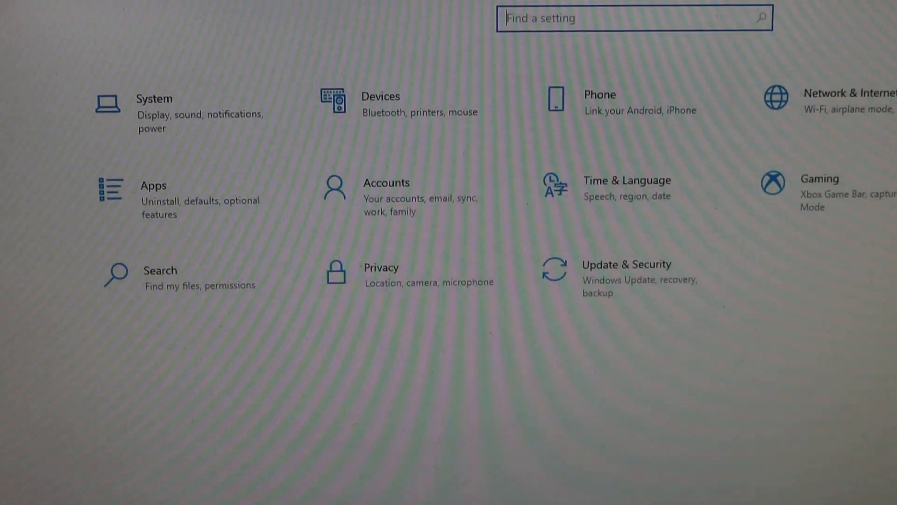
{"action": "left_click", "coordinate": [380, 95]}
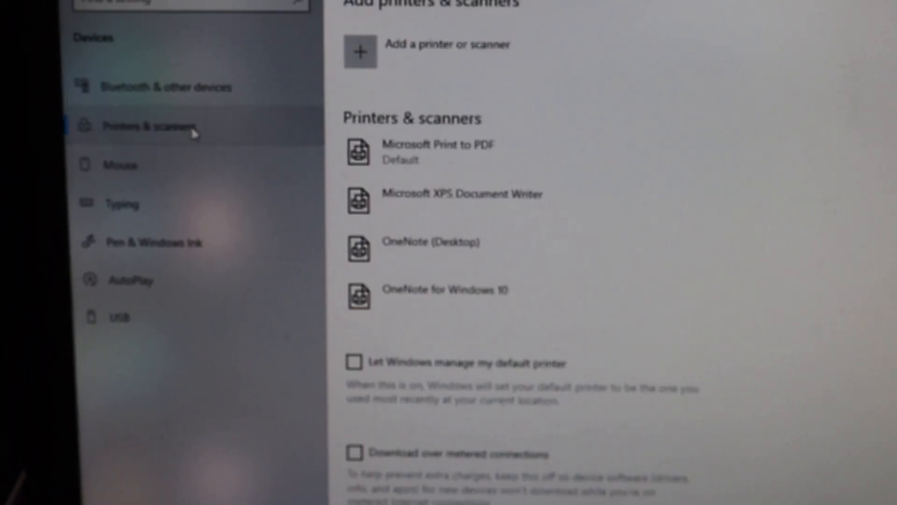
{"action": "mouse_move", "coordinate": [469, 50]}
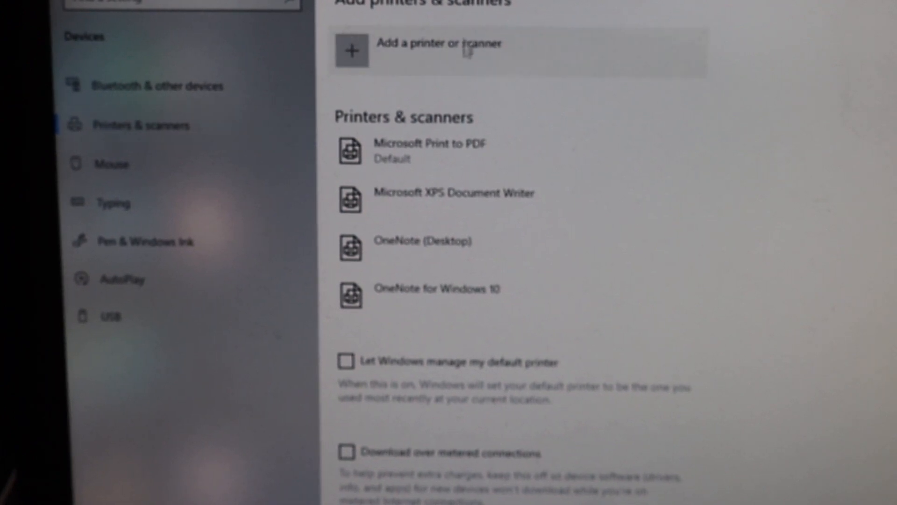
{"action": "left_click", "coordinate": [350, 50]}
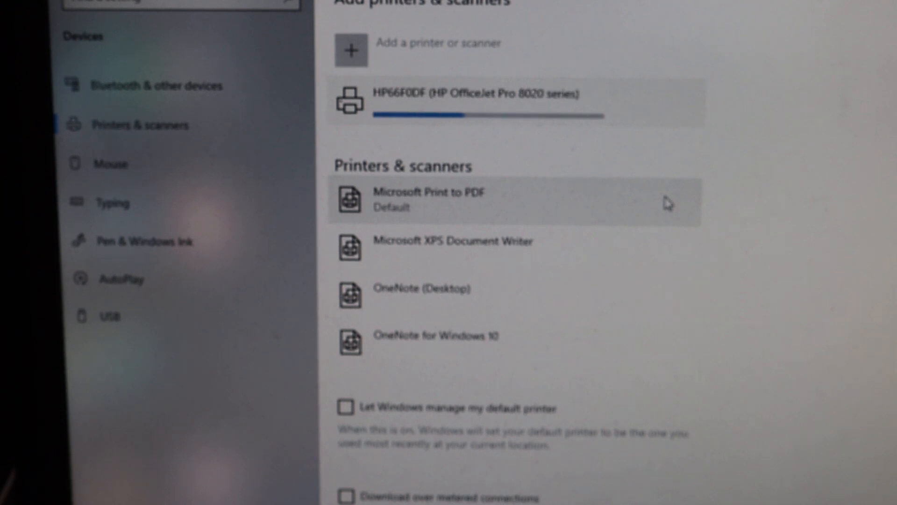
{"action": "left_click", "coordinate": [509, 100]}
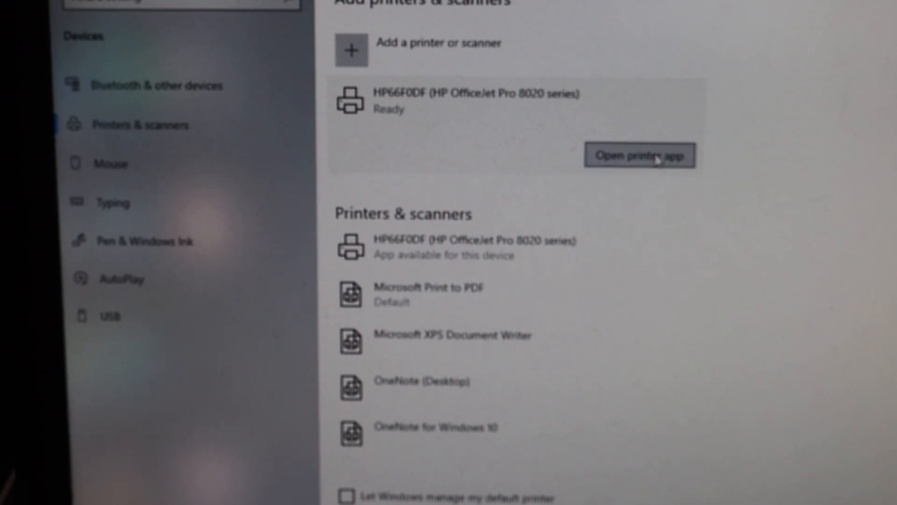
{"action": "left_click", "coordinate": [639, 156]}
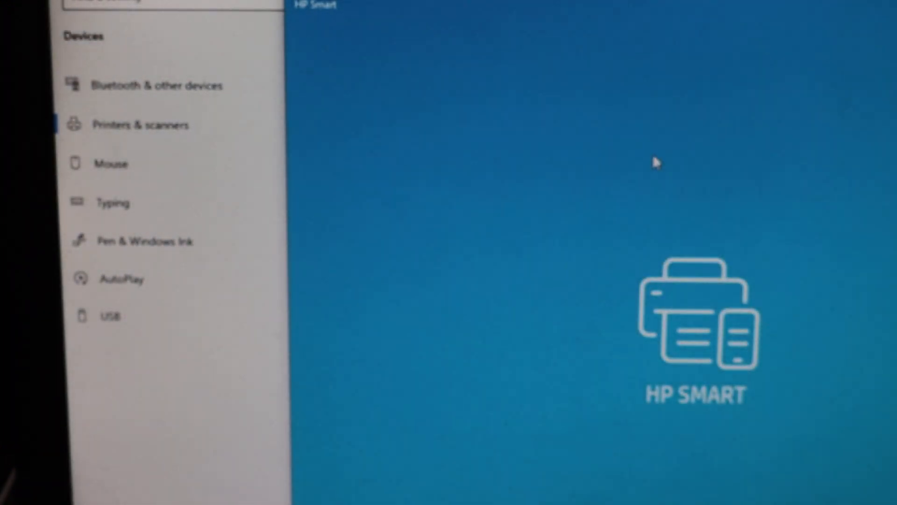
{"action": "mouse_move", "coordinate": [597, 327]}
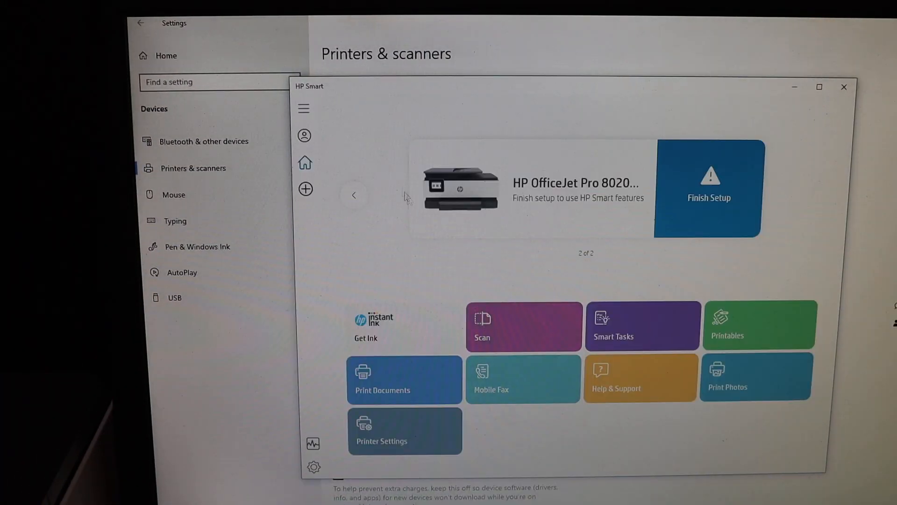
{"action": "mouse_move", "coordinate": [499, 346]}
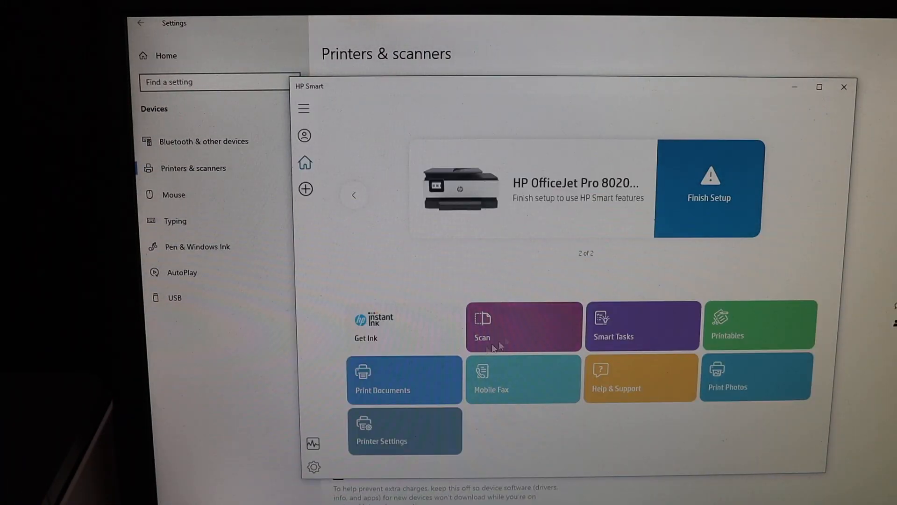
{"action": "mouse_move", "coordinate": [366, 401]}
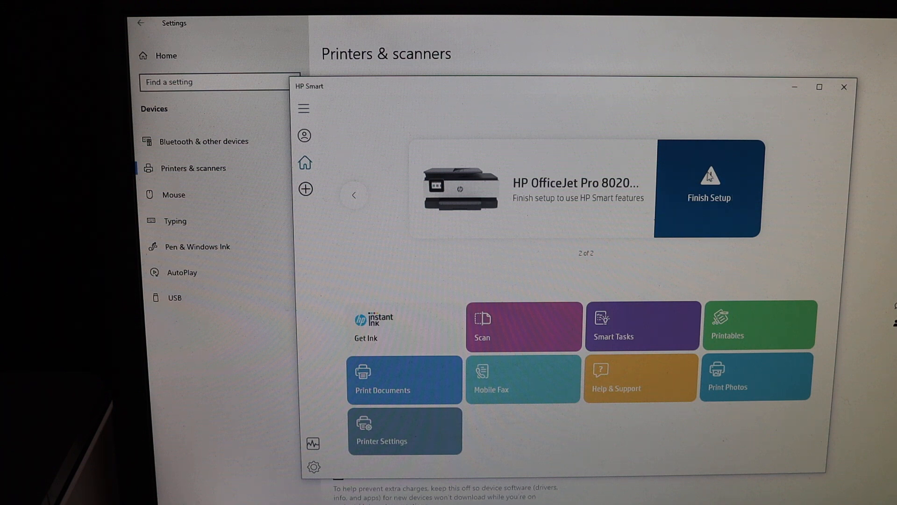
{"action": "mouse_move", "coordinate": [728, 184]}
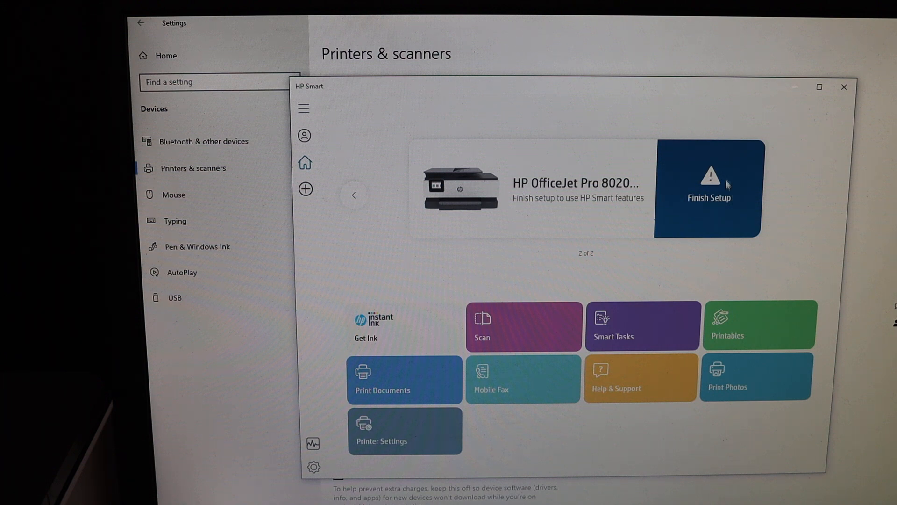